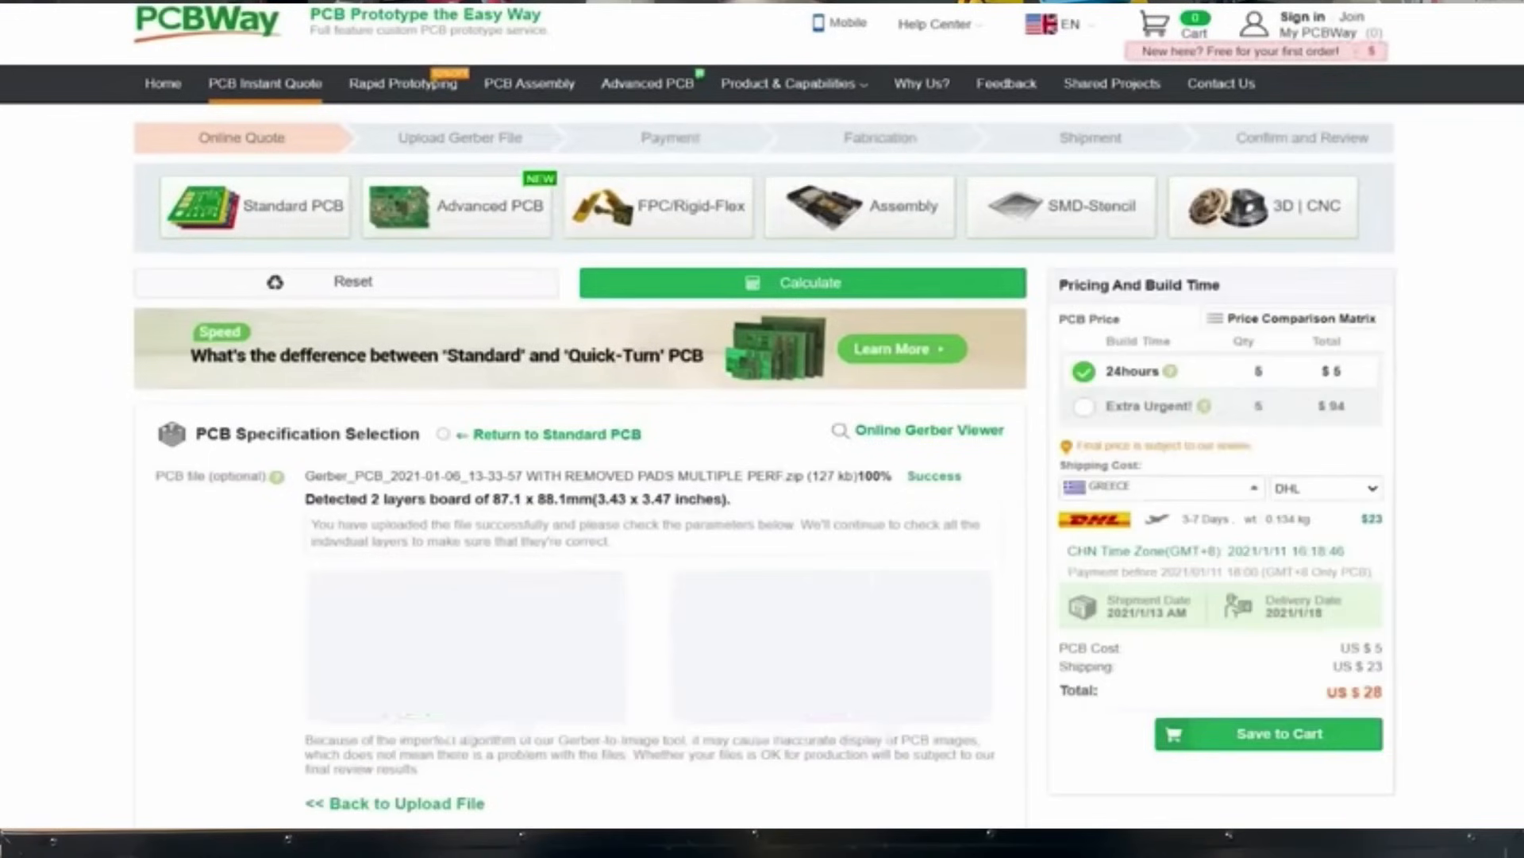
Go to PCBWay's Rapid Prototyping page and scroll through it.
left_click(1266, 733)
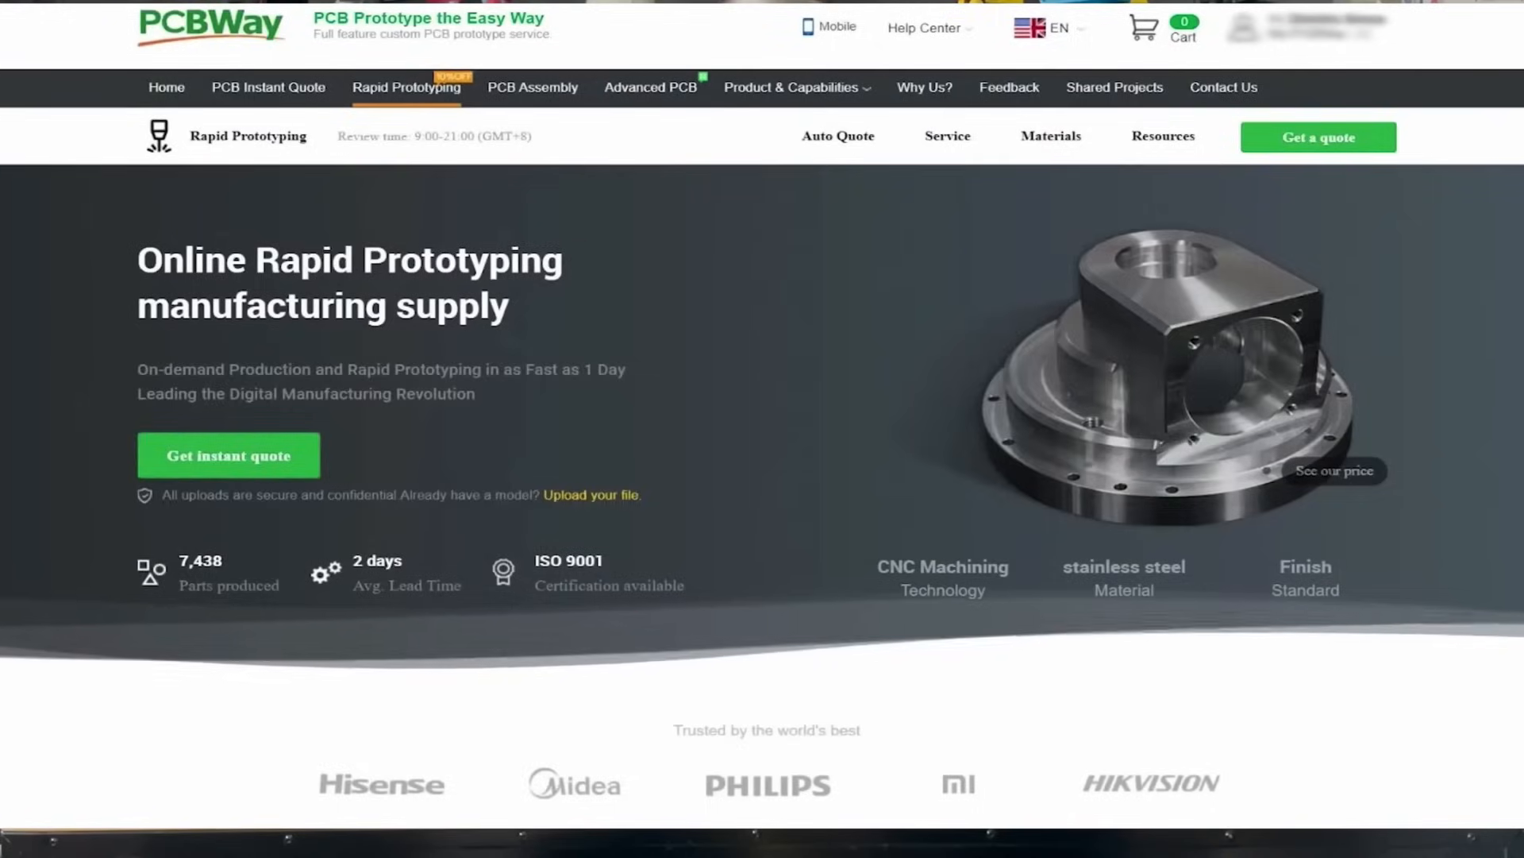
scroll("down", 3)
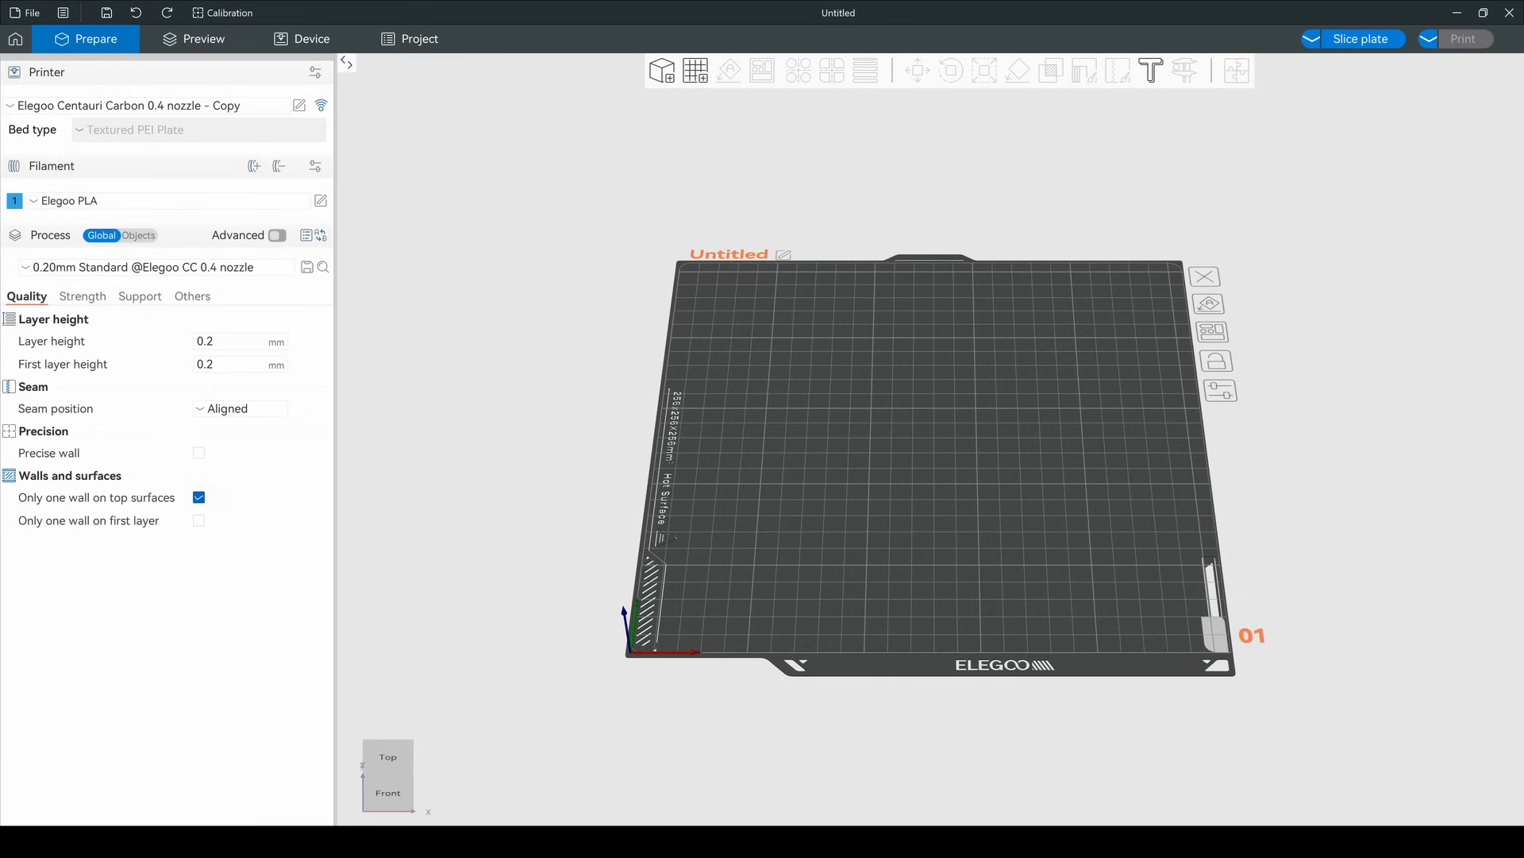
Browse the Strength, Support and Others print settings categories.
left_click(81, 296)
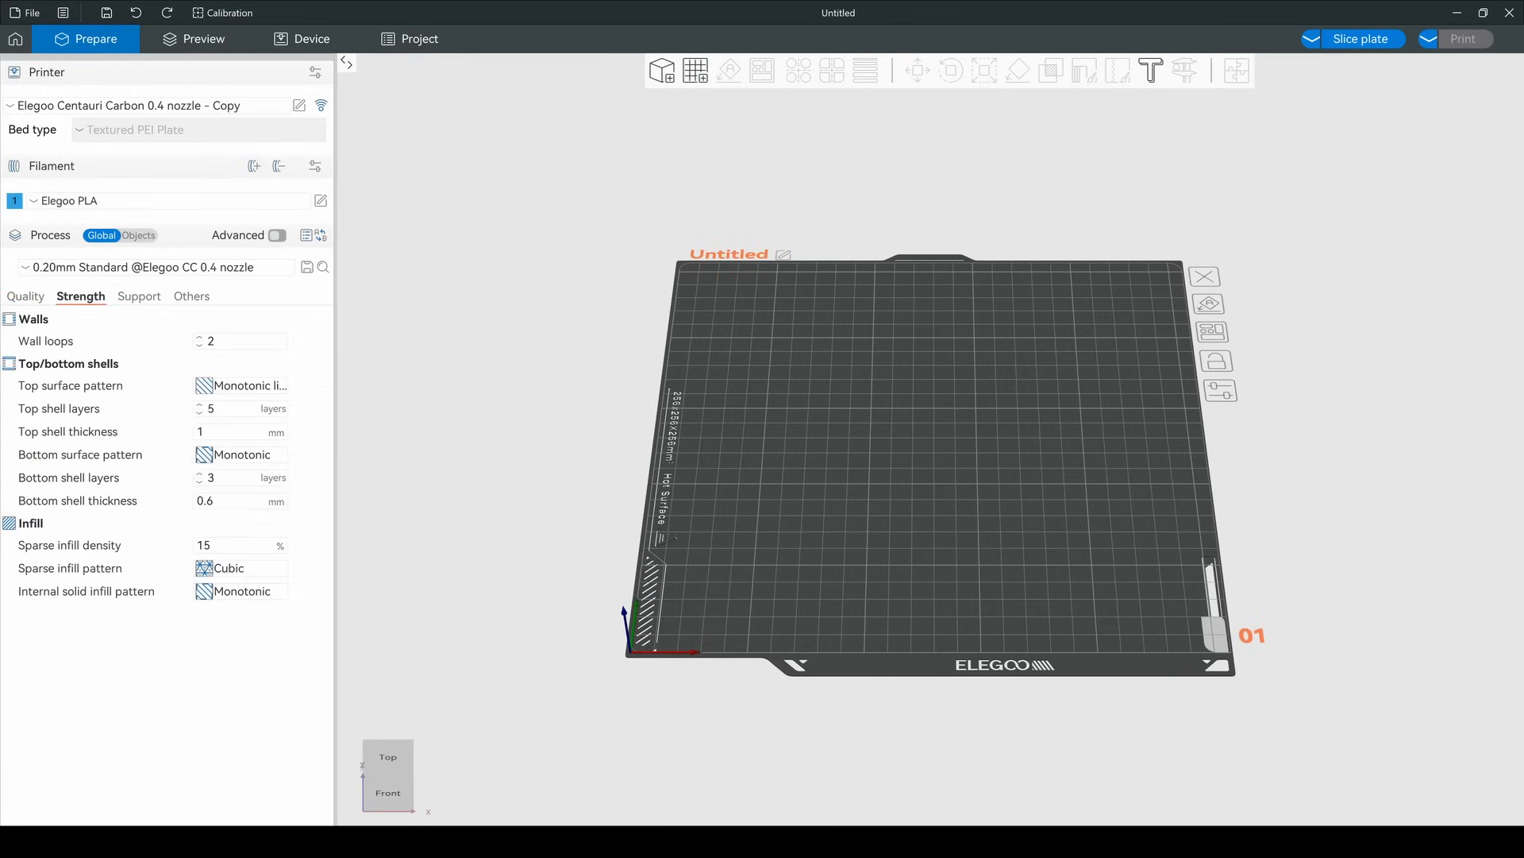
left_click(138, 296)
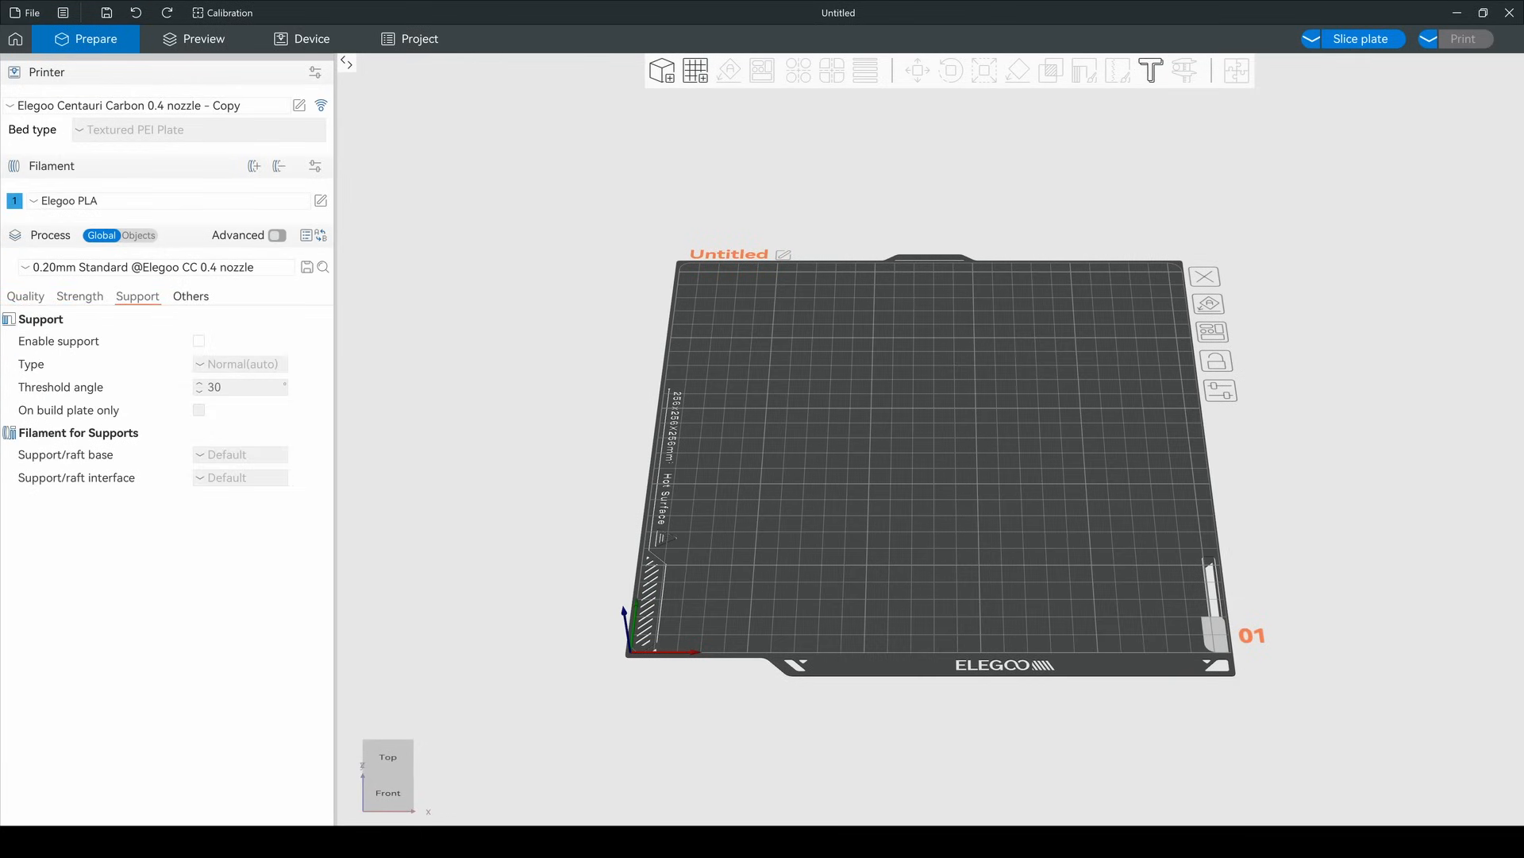
left_click(202, 39)
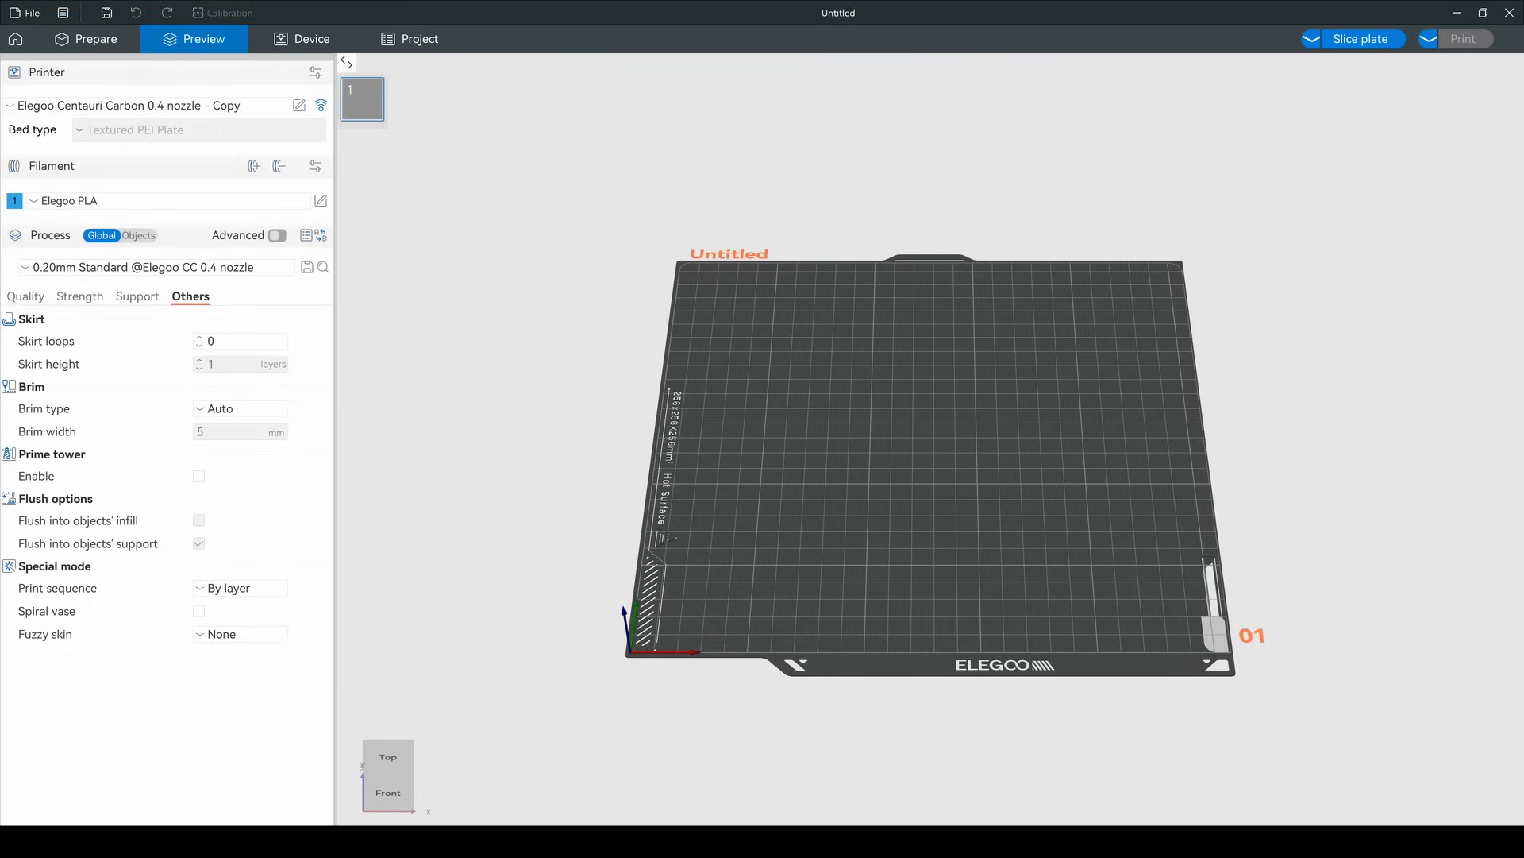
View the live printer monitoring dashboard and the empty project information page.
left_click(312, 39)
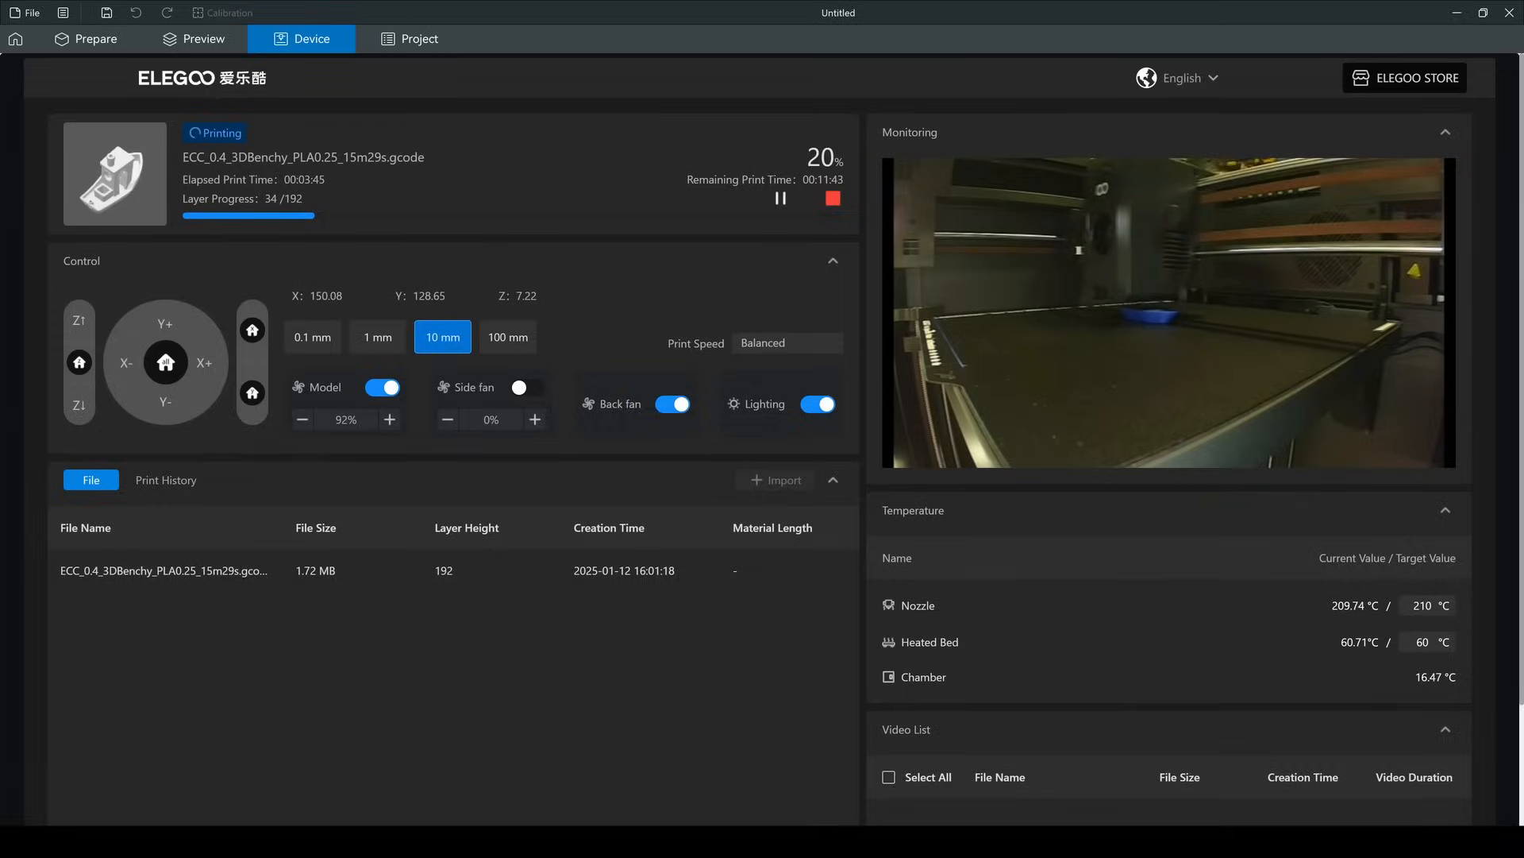
left_click(419, 39)
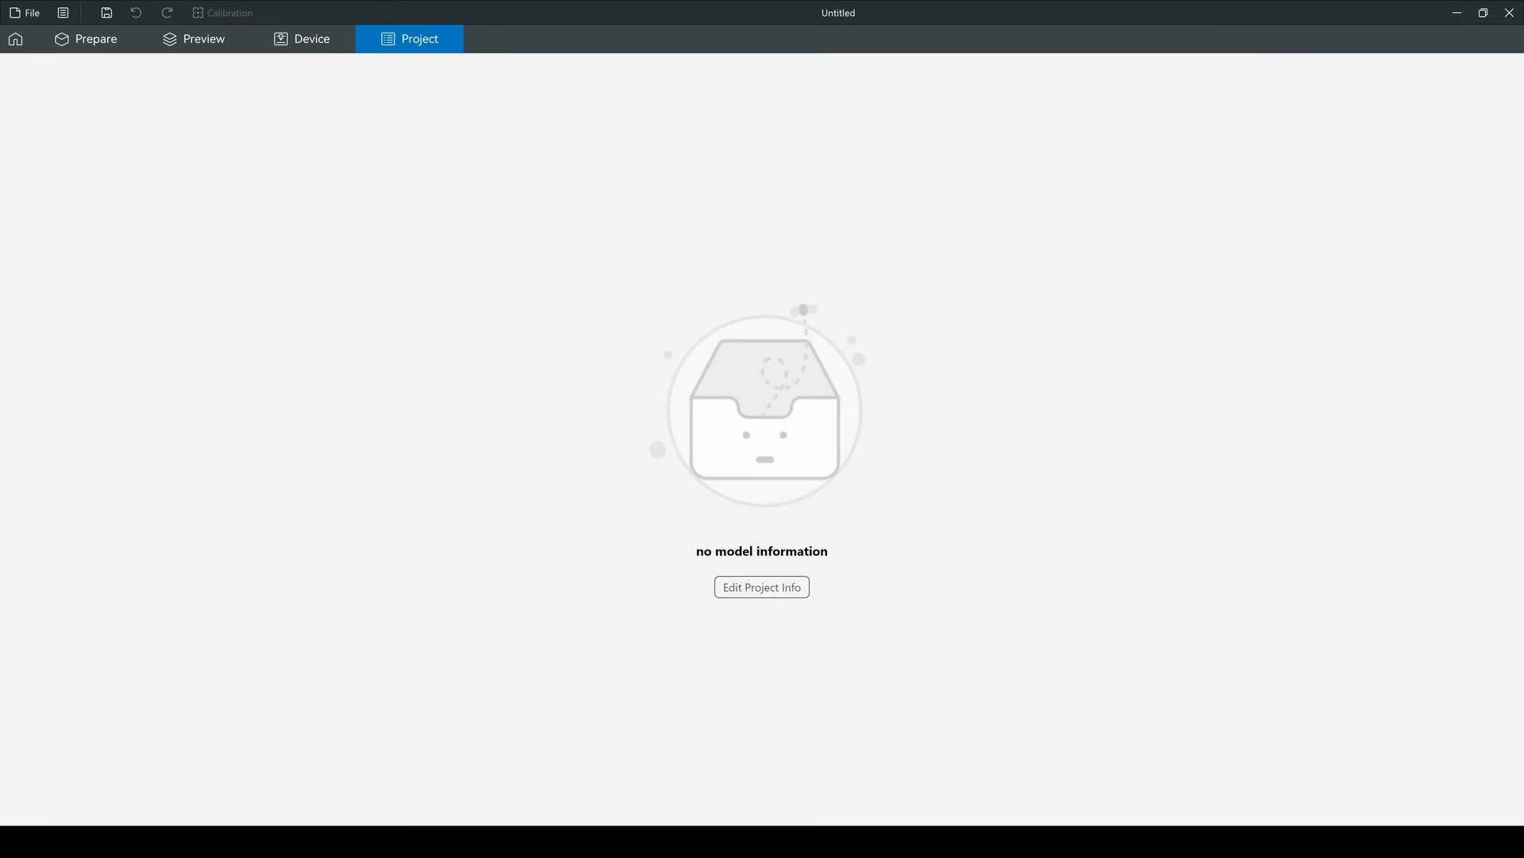
left_click(303, 39)
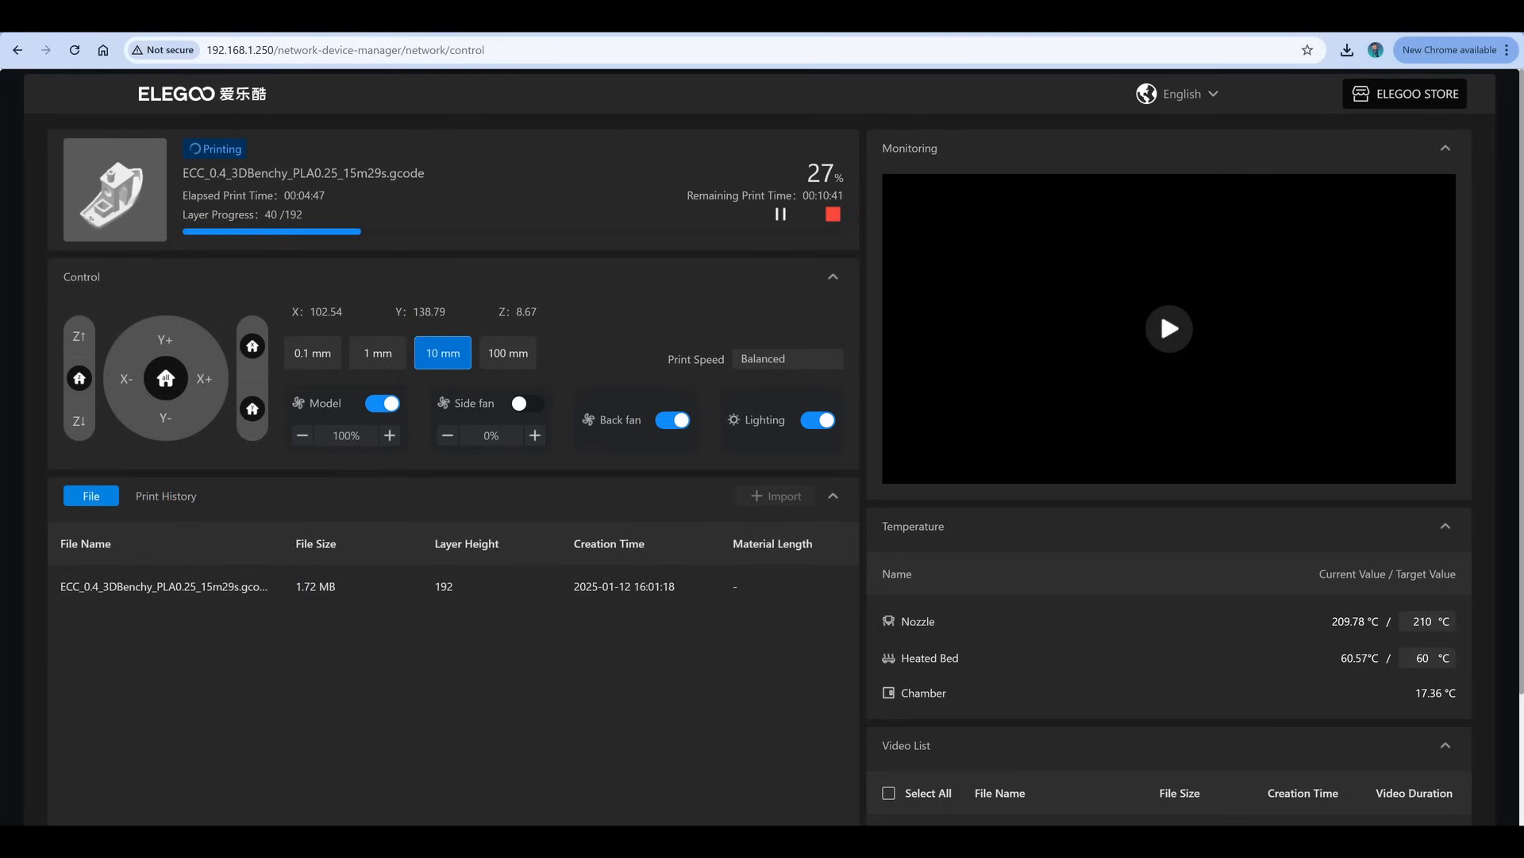
Scroll the printer's browser control page showing the running Benchy print.
scroll("down", 3)
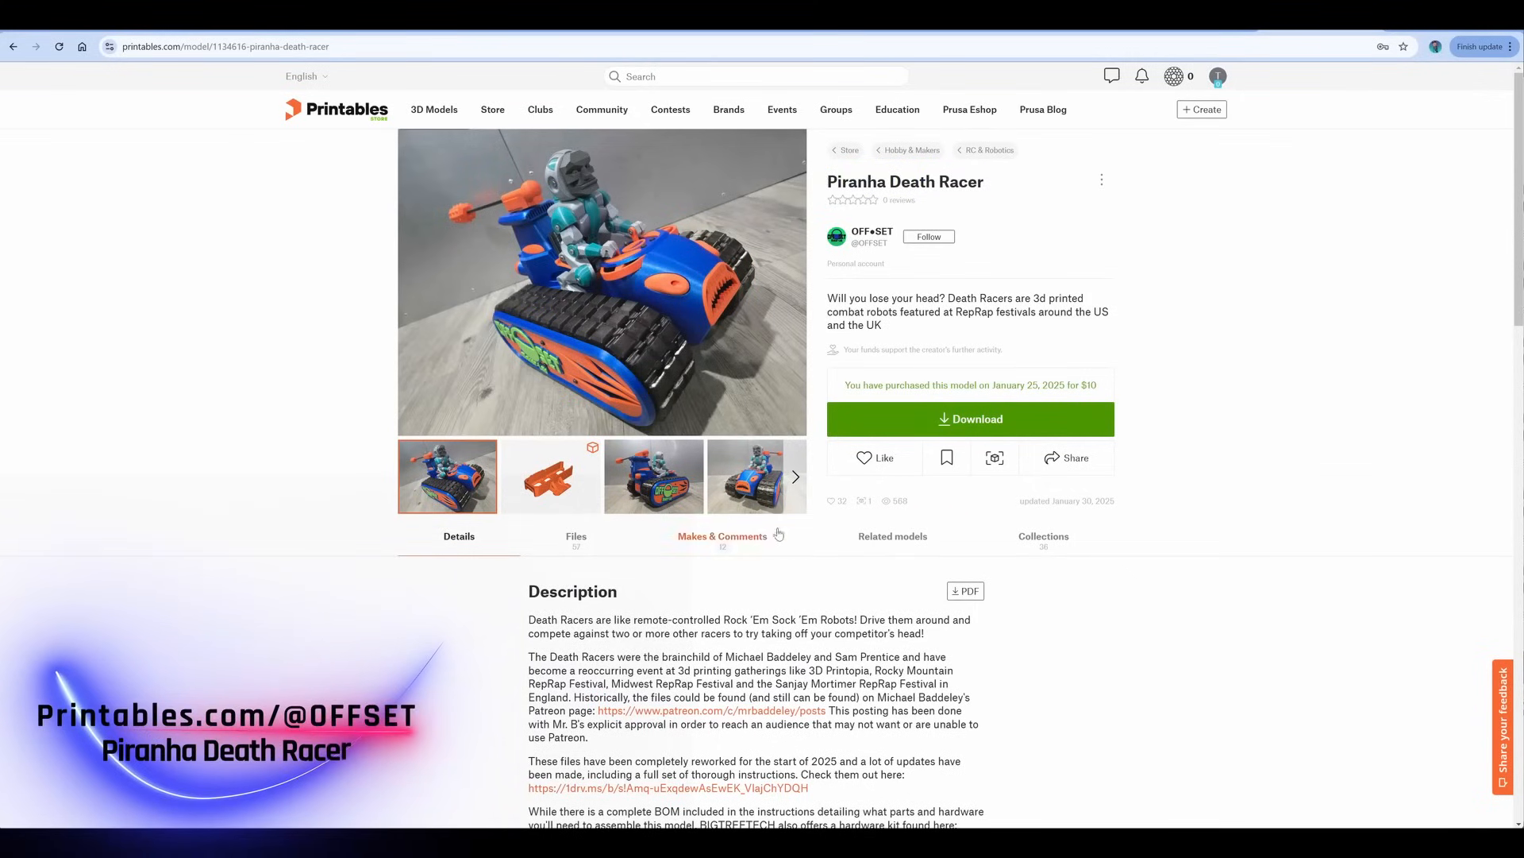
Cycle through chassis, racer and event photos to the Piranha Revision title image.
left_click(549, 477)
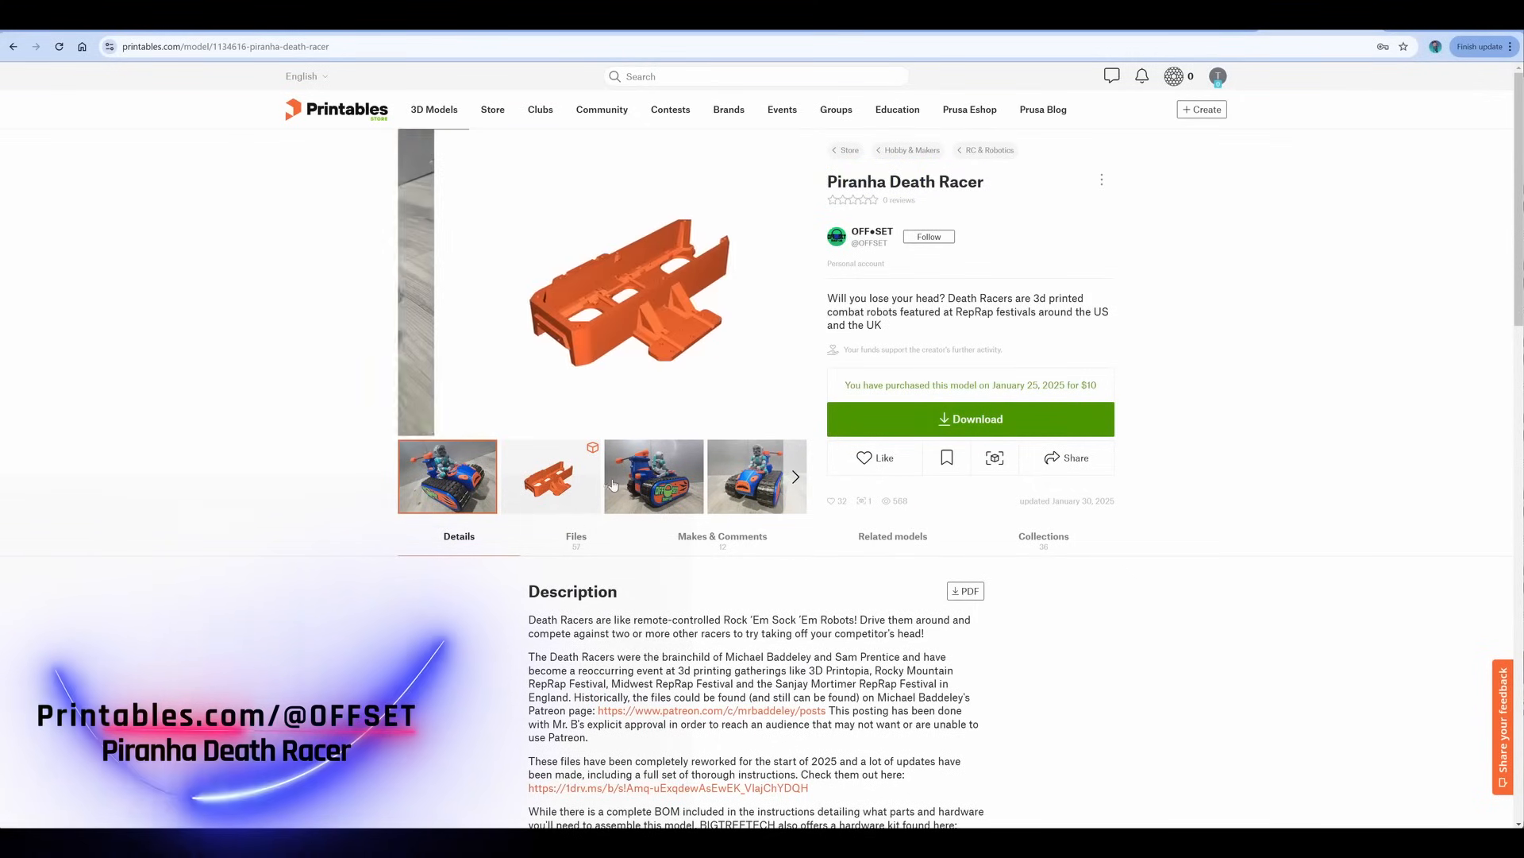
left_click(653, 476)
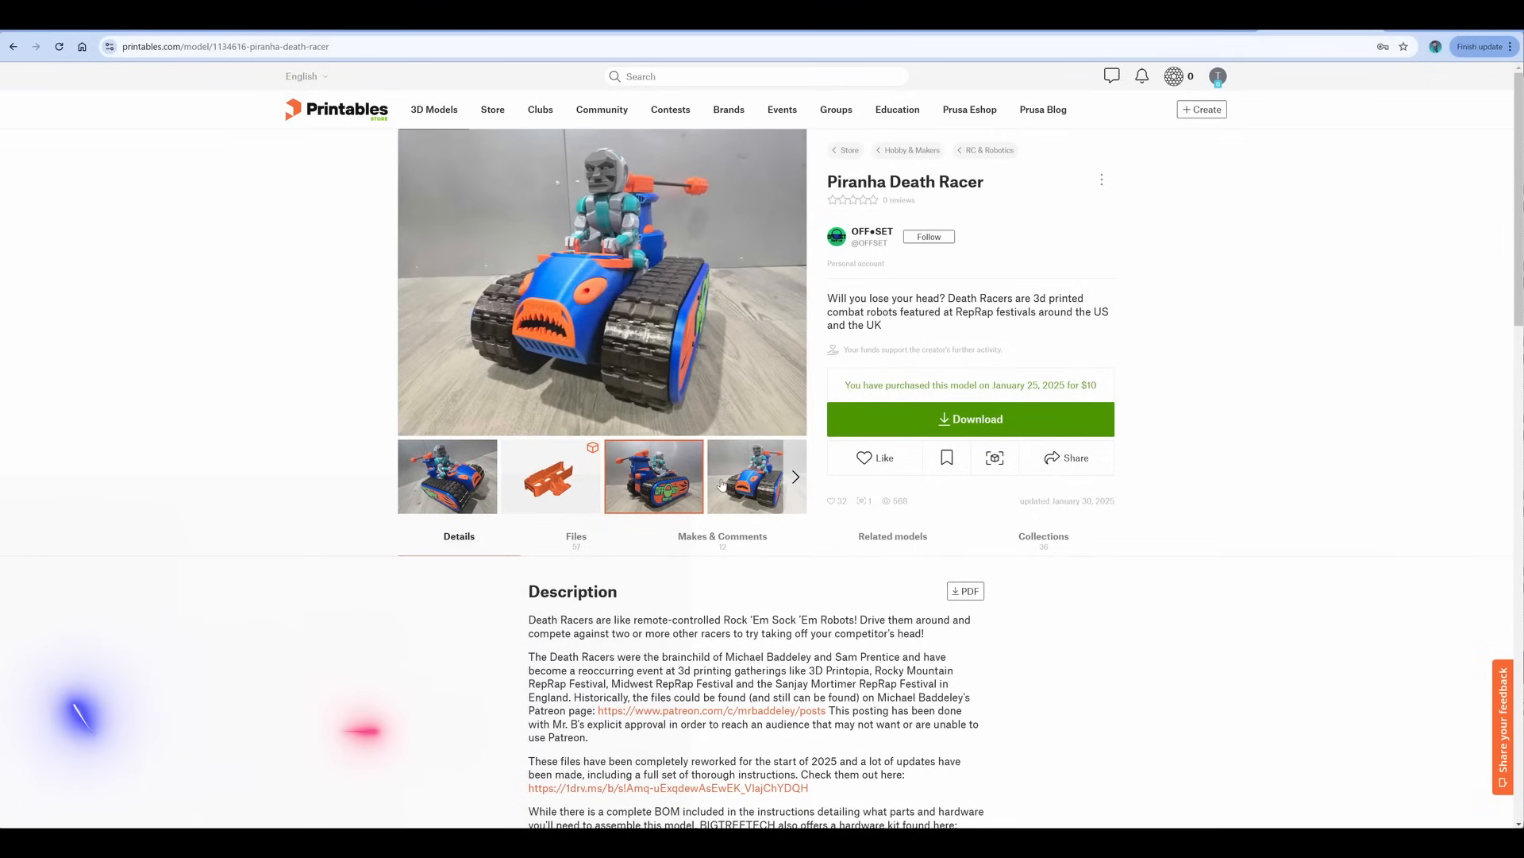
left_click(794, 477)
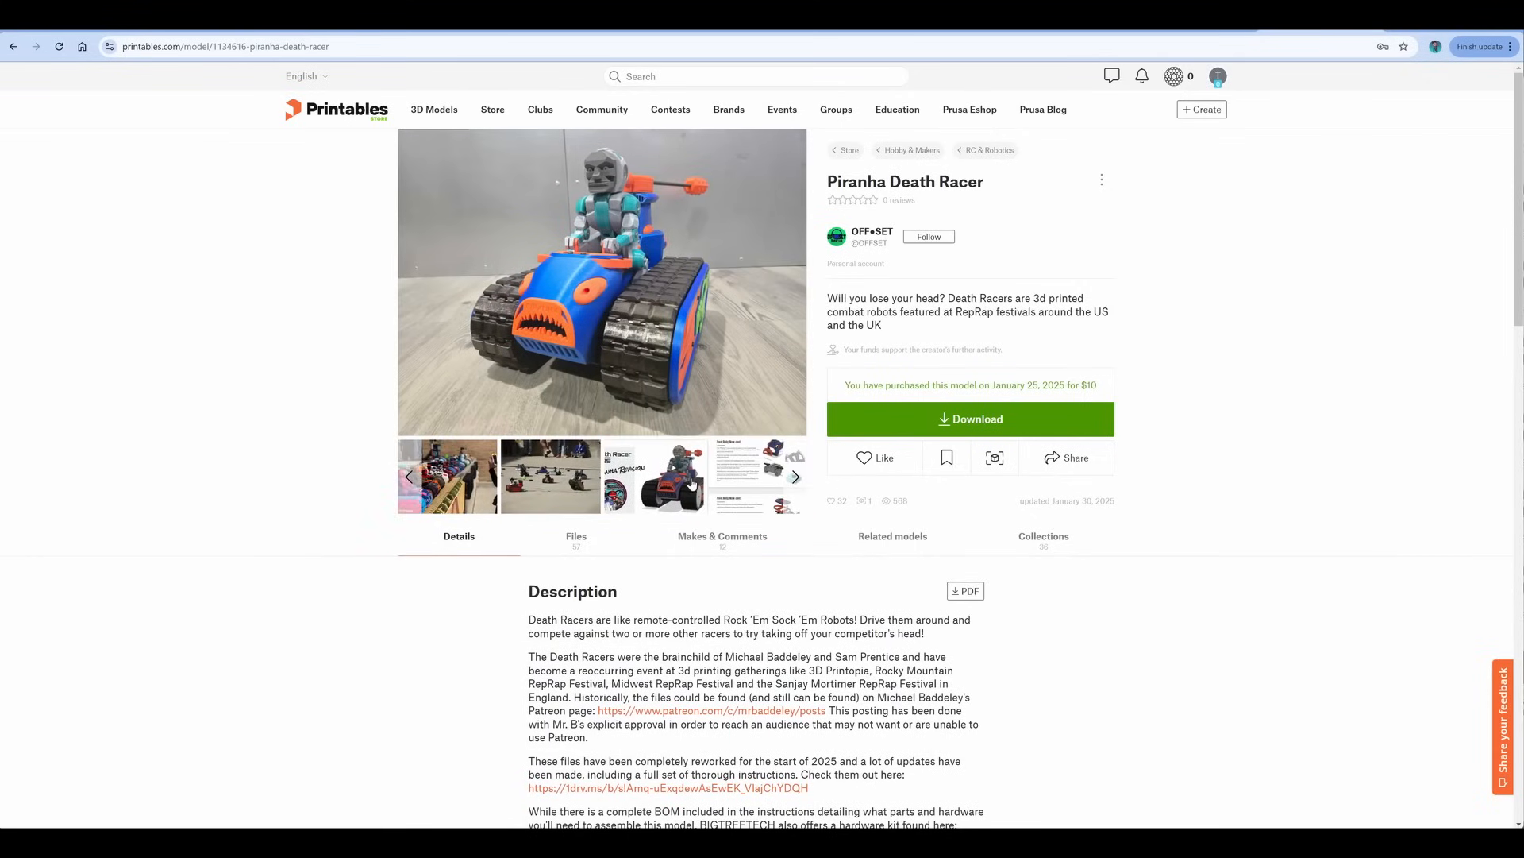
left_click(549, 476)
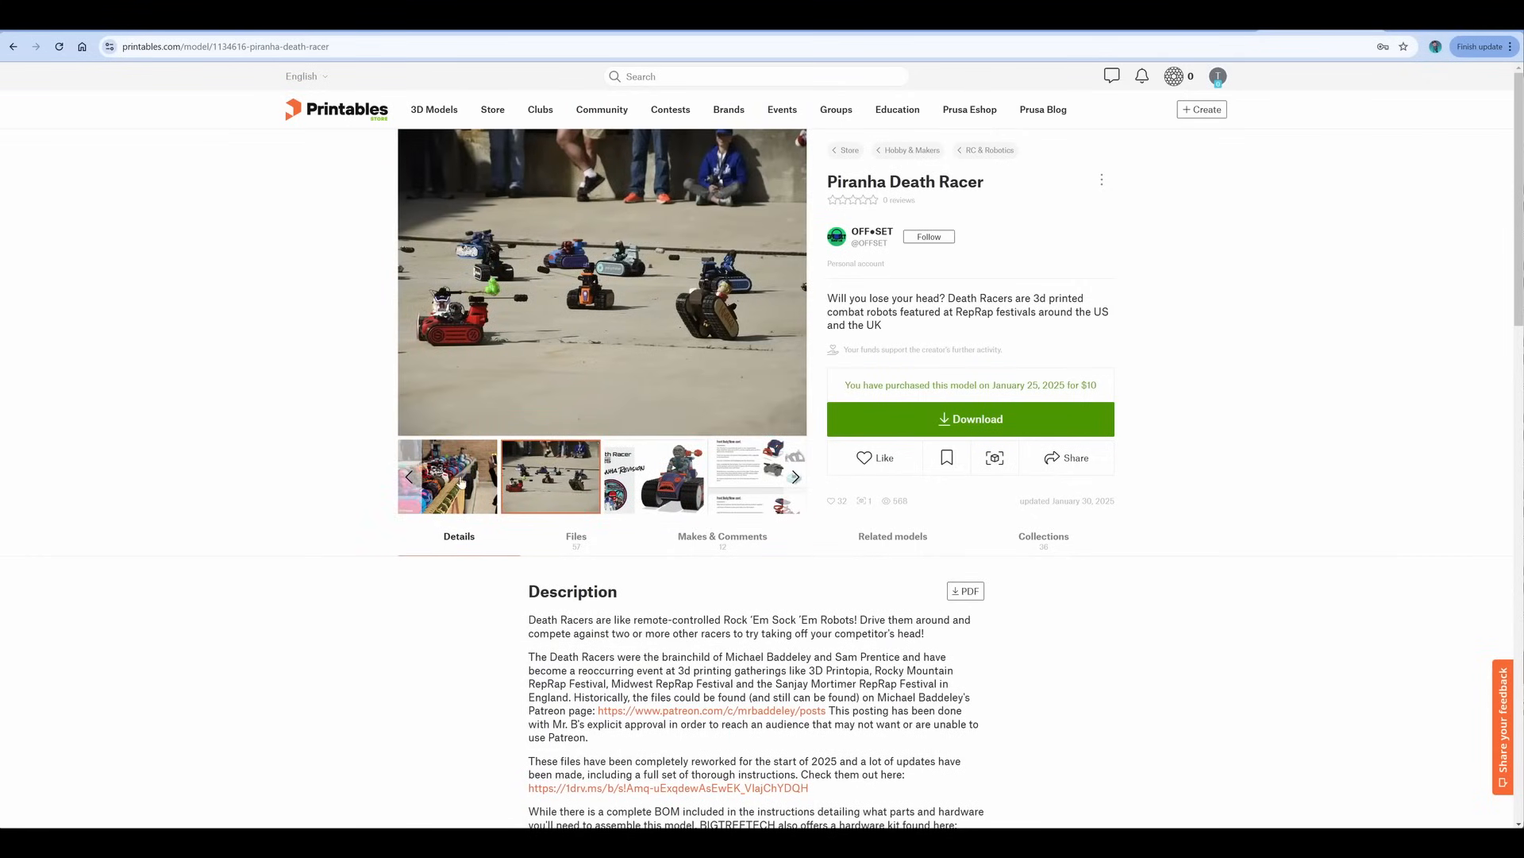
left_click(447, 477)
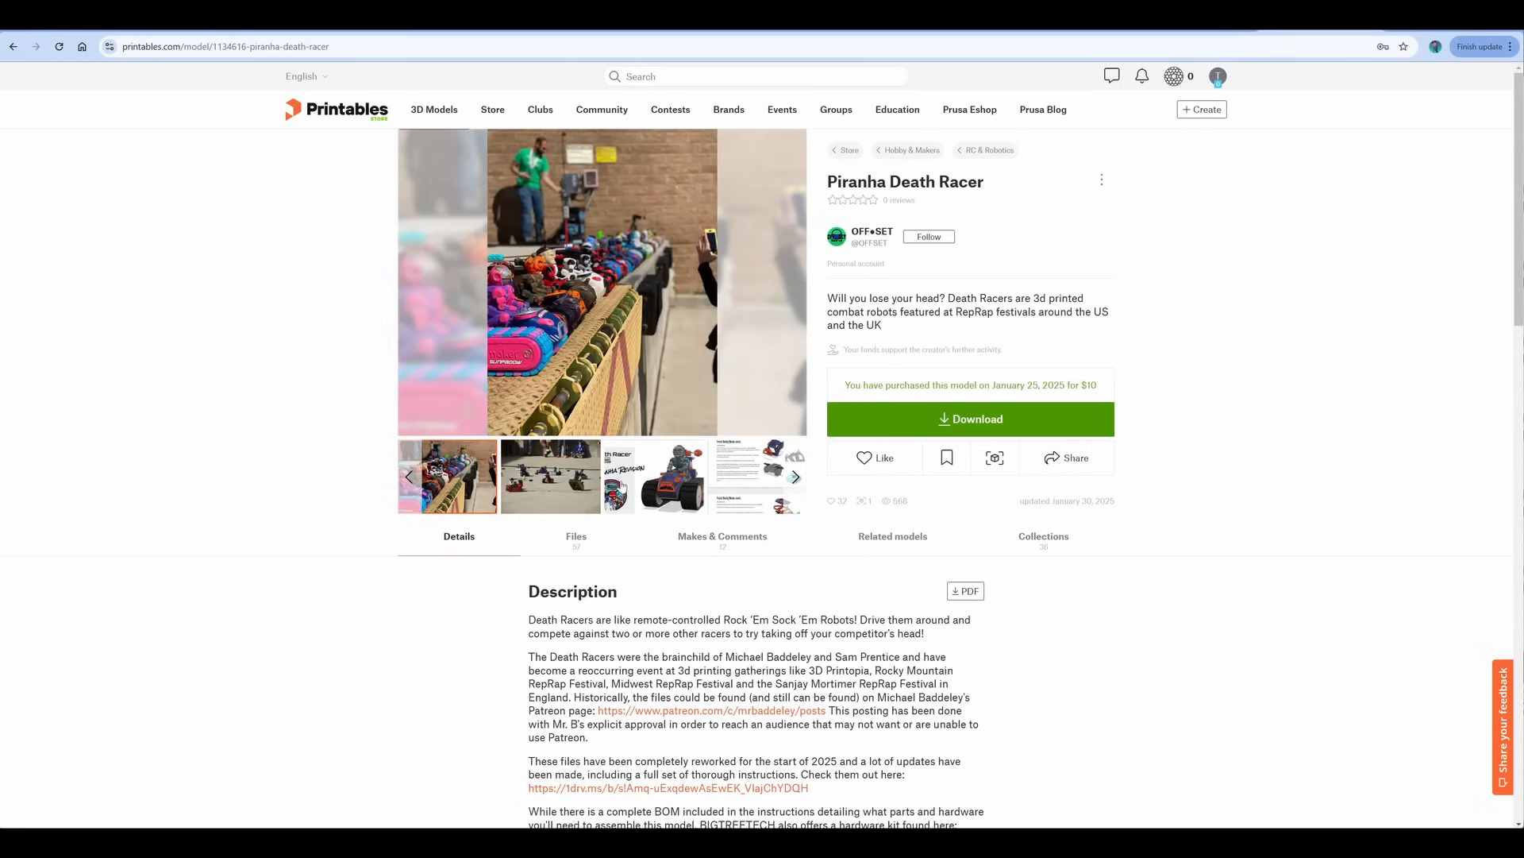
left_click(653, 476)
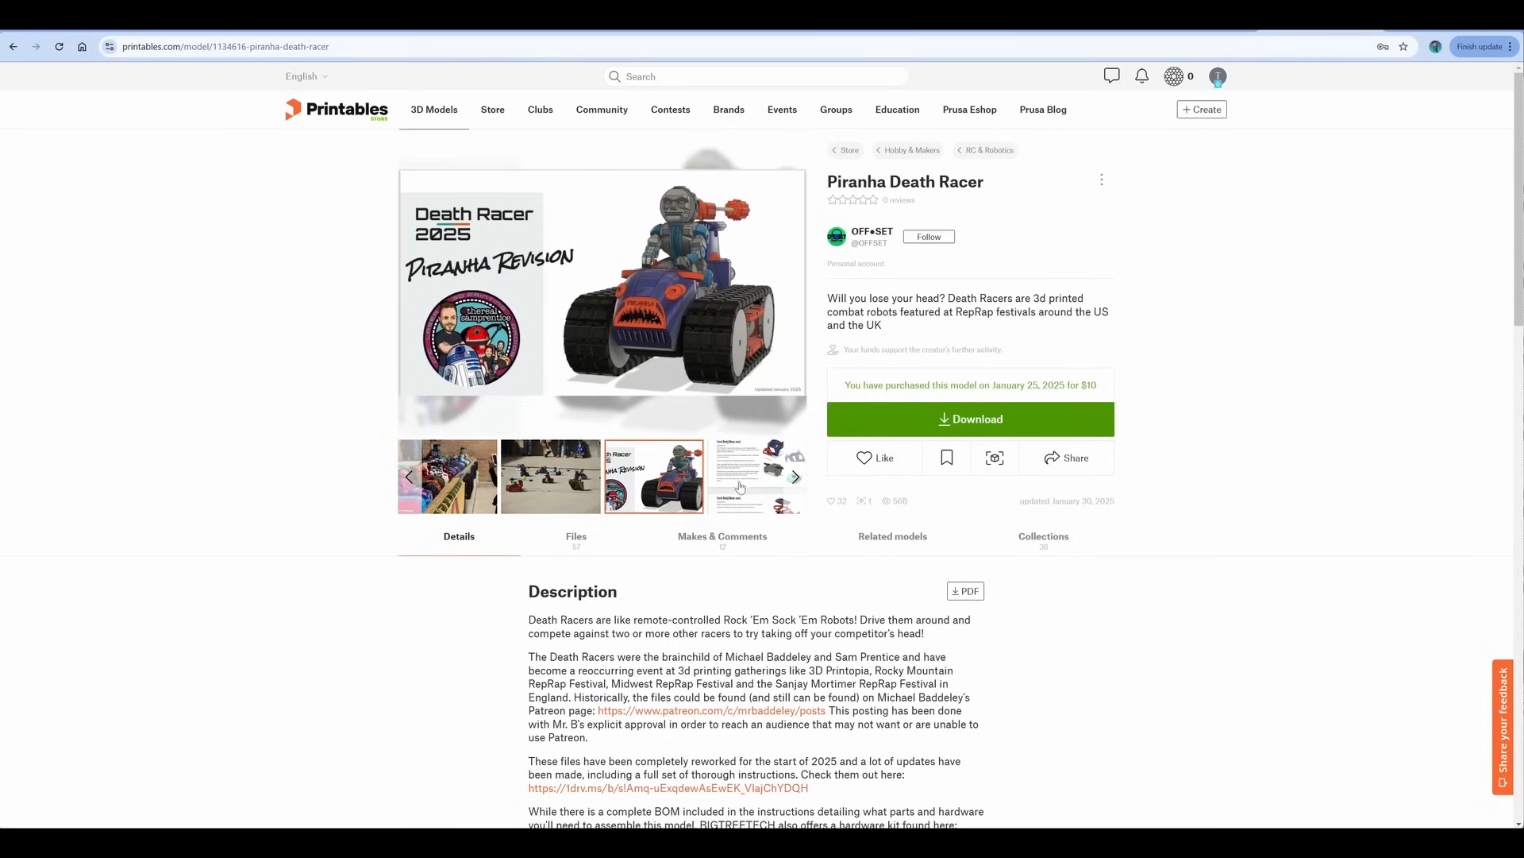
Scroll past the description to the YouTube video, Tags and Model origin sections.
scroll("down", 3)
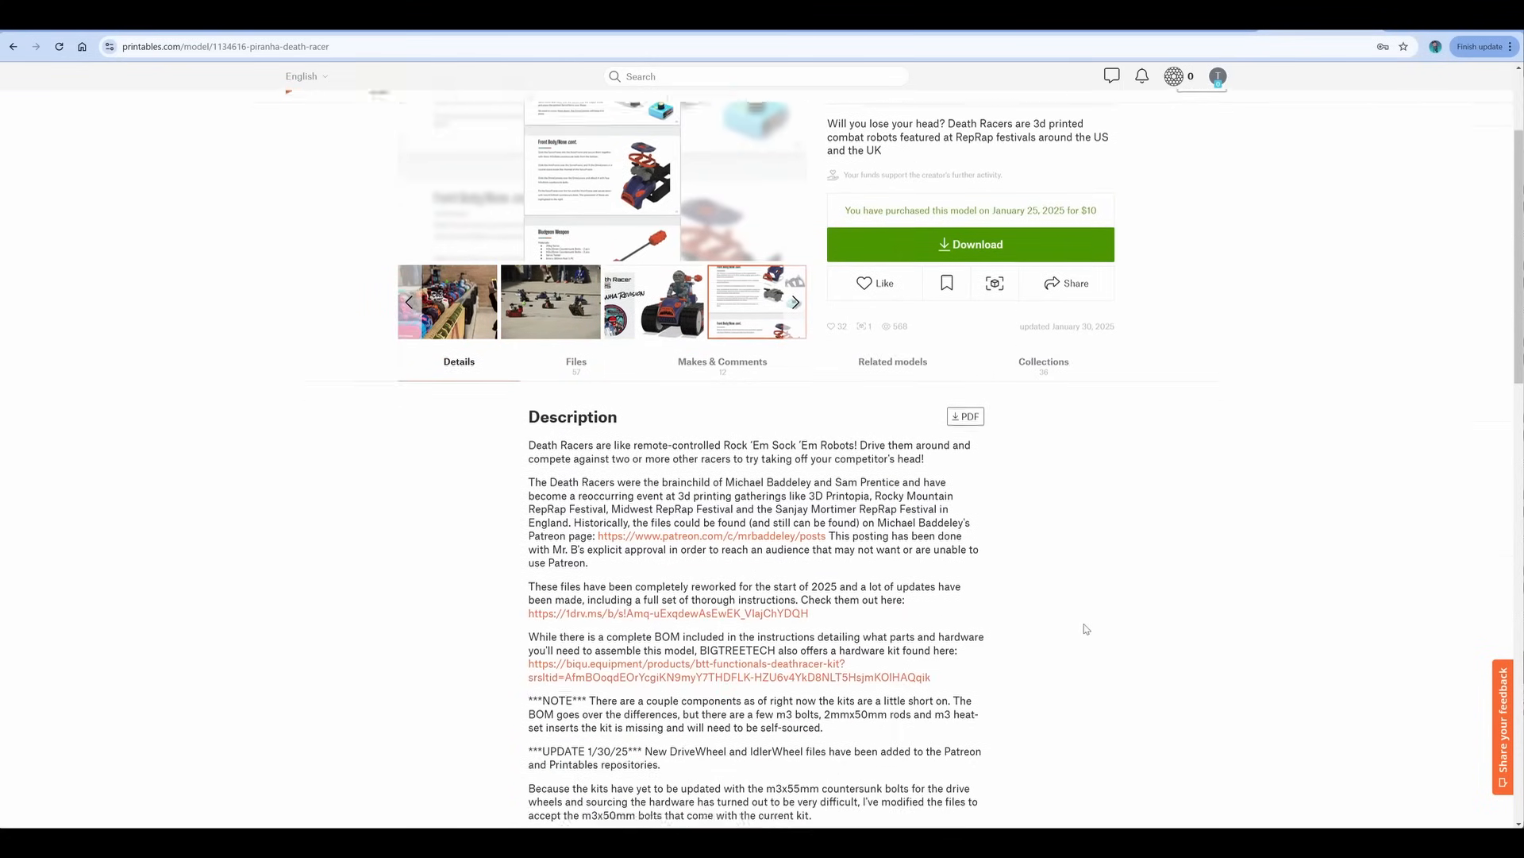
scroll("down", 3)
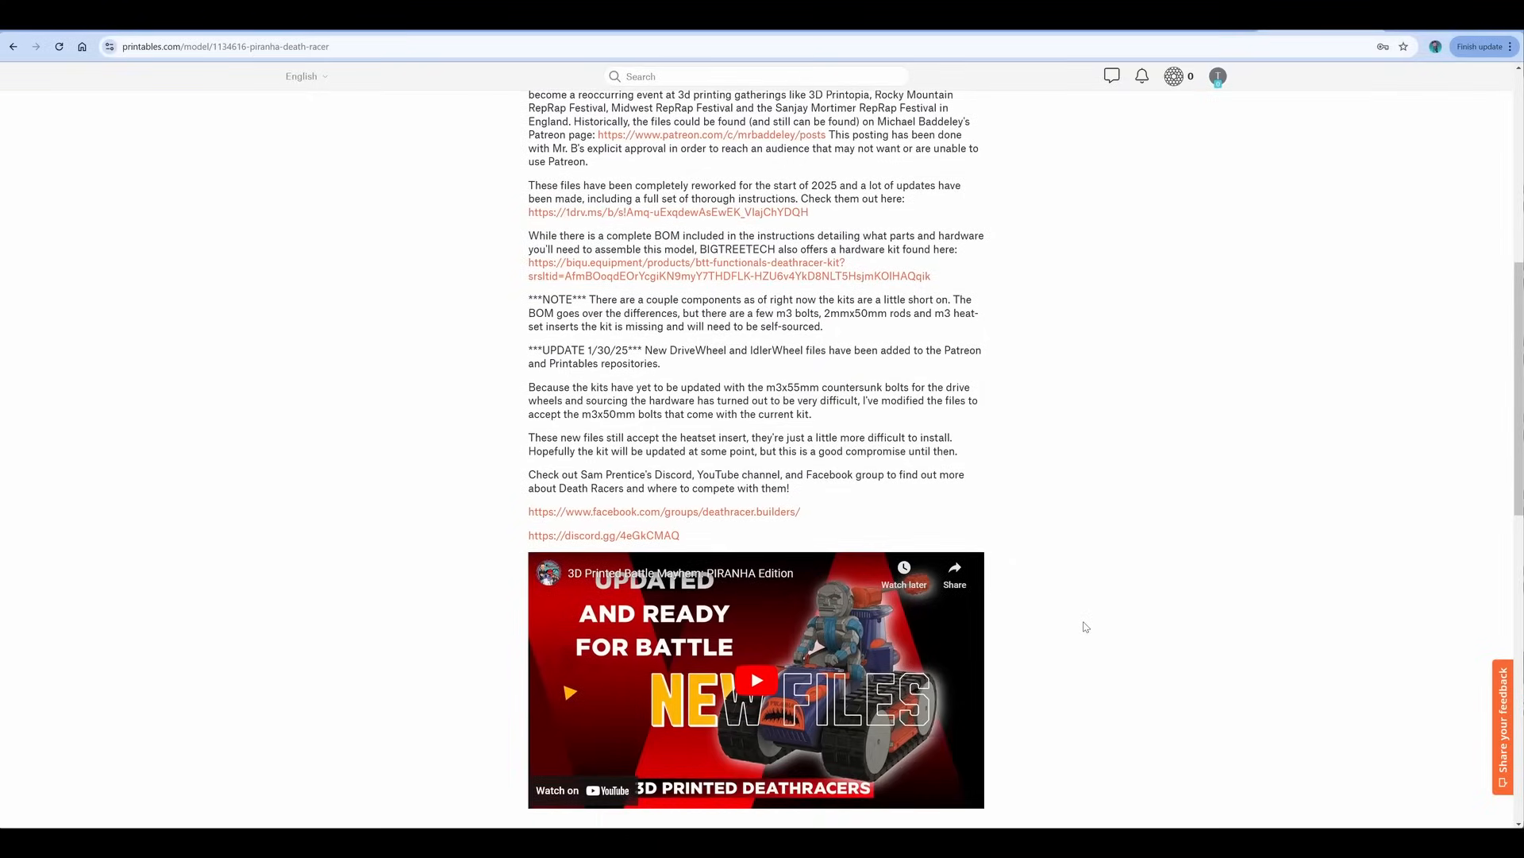
scroll("down", 3)
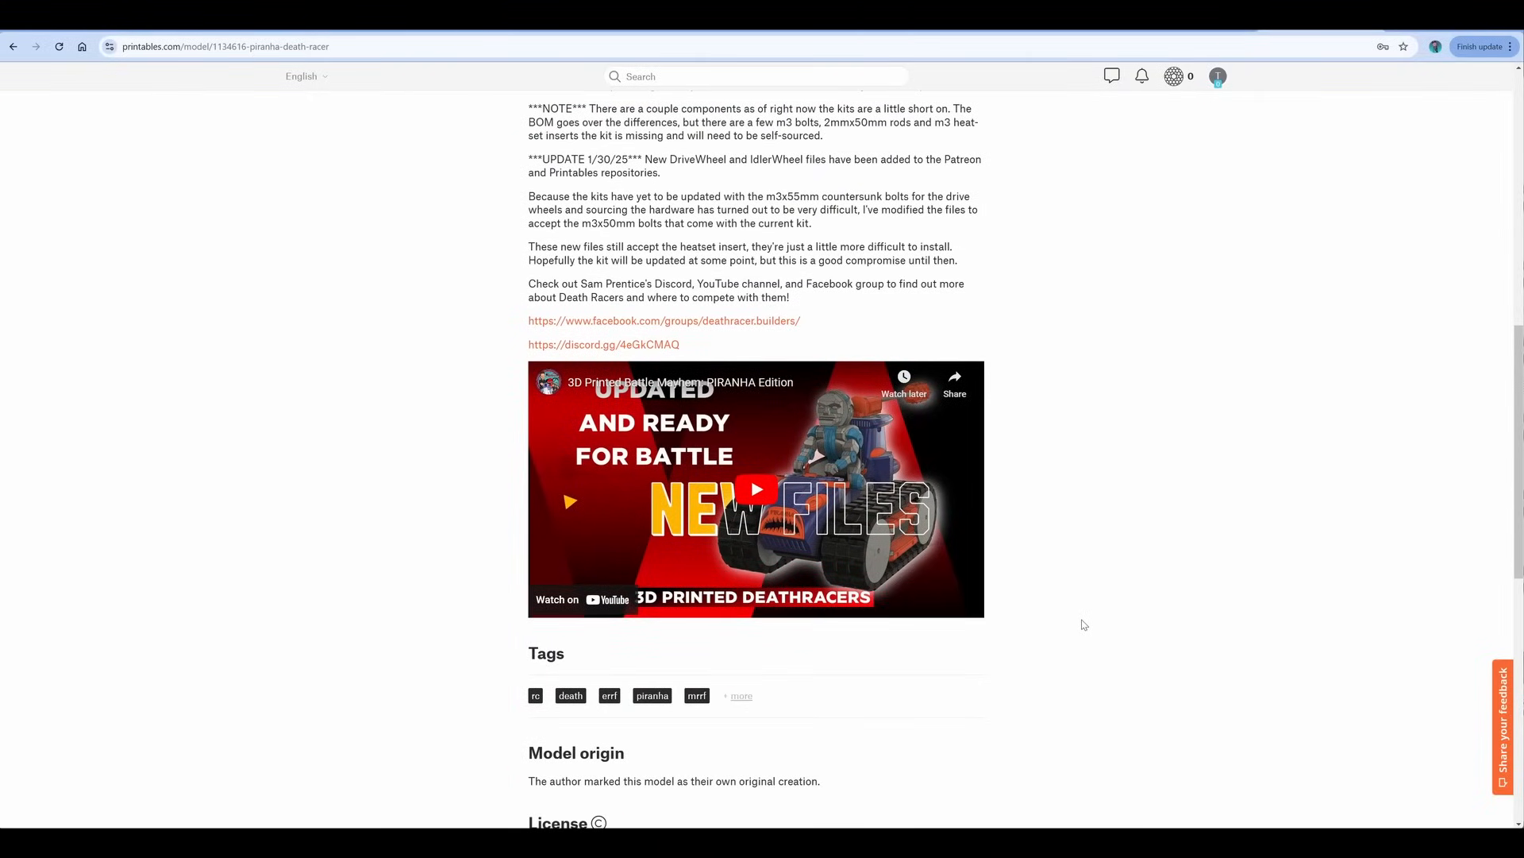